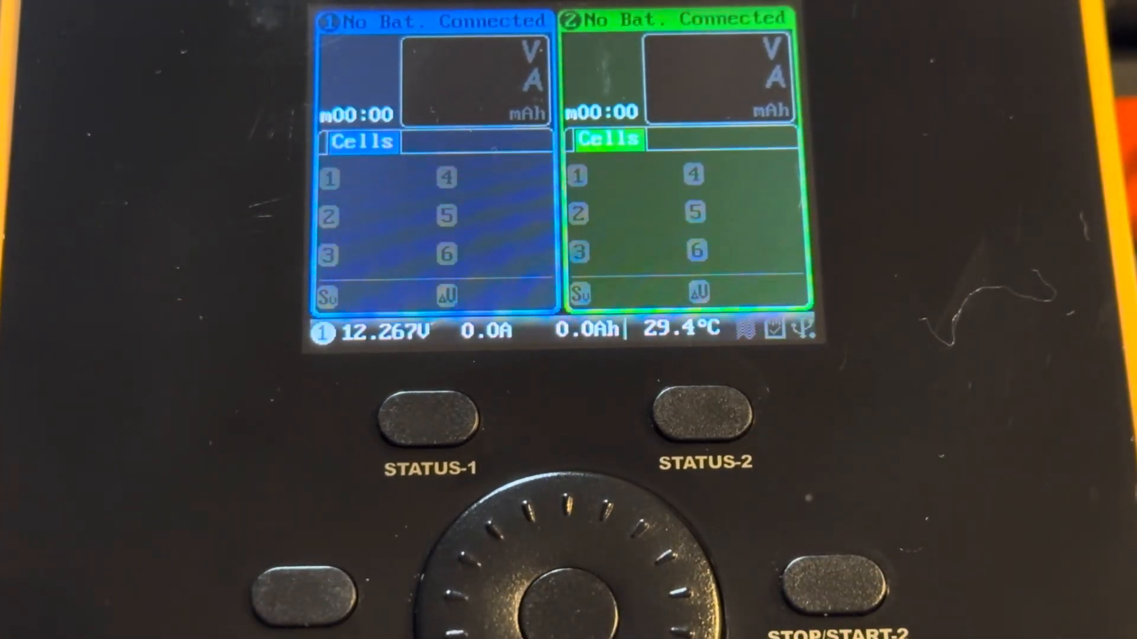
# Step: Show channel 2's stored memory profiles (LiPo, 2s_6000, 2s_4100)
pyautogui.click(702, 420)
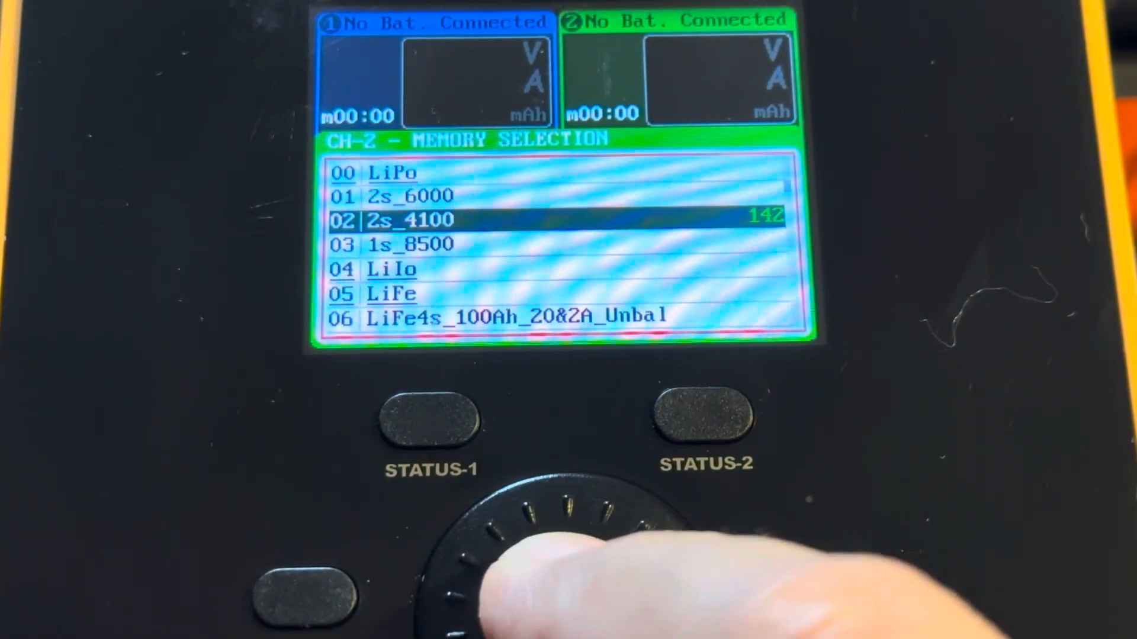
# Step: Edit the LiPo memory to discharge at 32A, 3.5V/cell, 100% end current, regenerative to channel
pyautogui.click(552, 565)
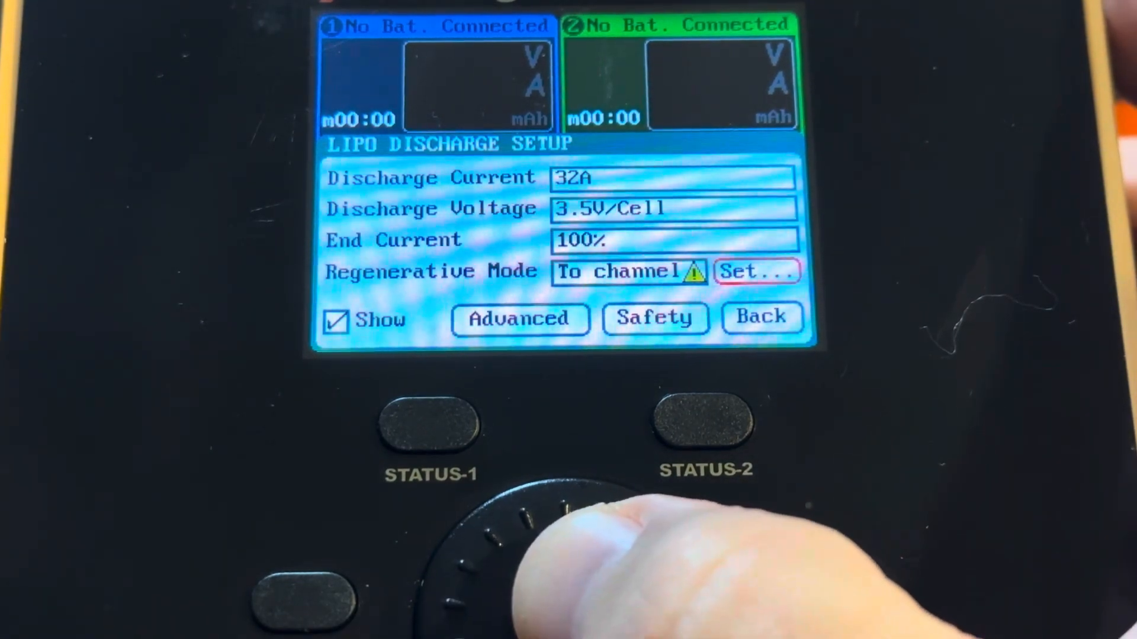
pyautogui.click(757, 272)
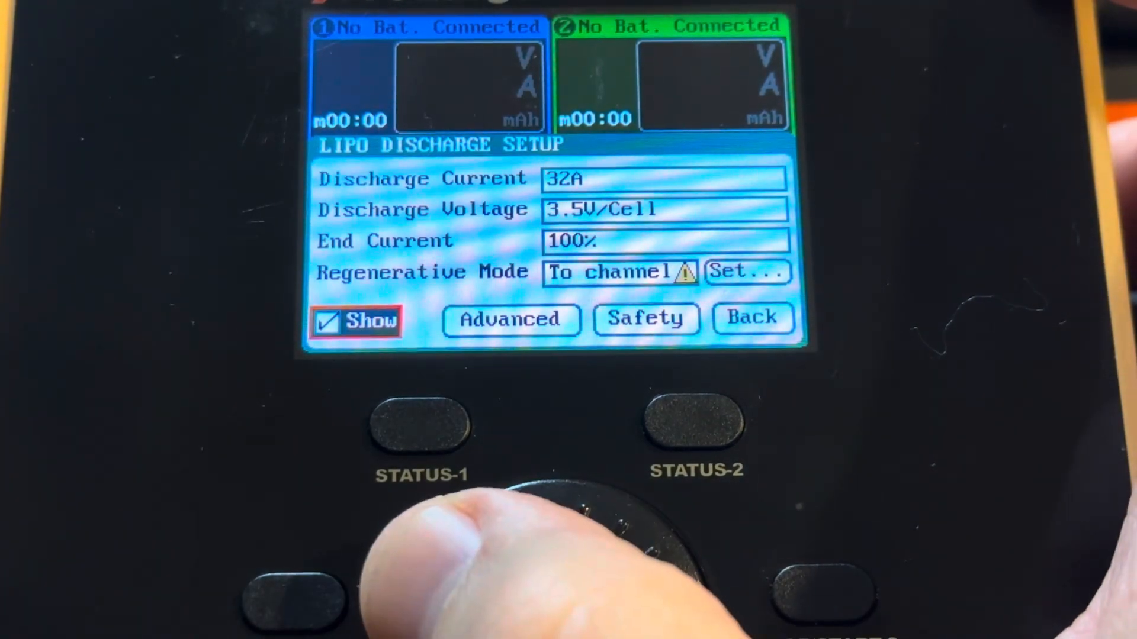
pyautogui.click(511, 319)
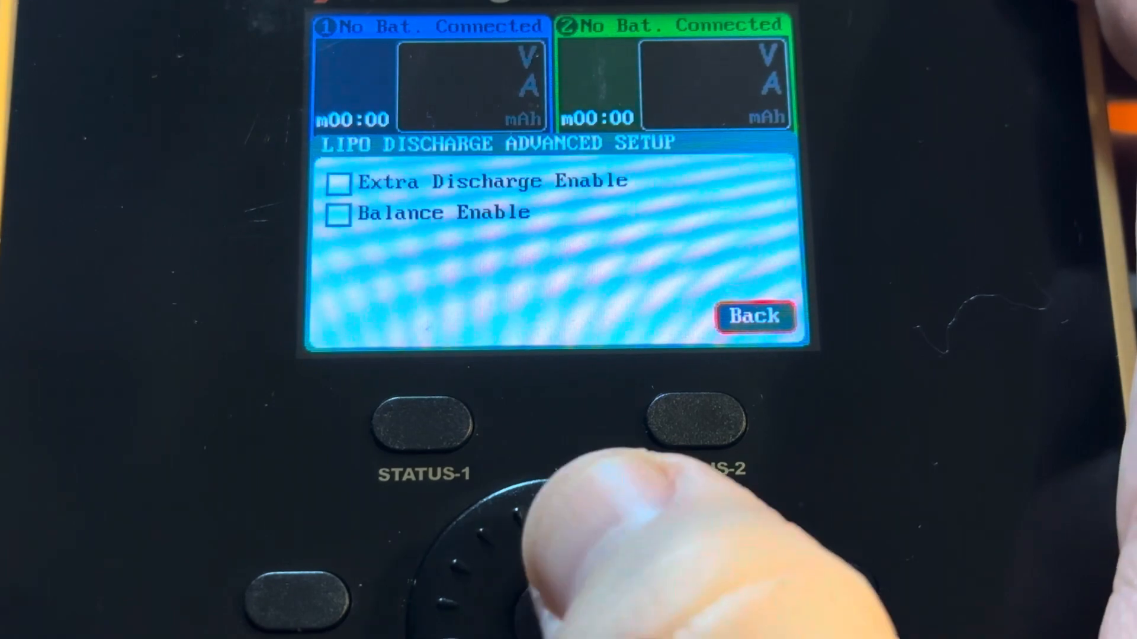
pyautogui.click(756, 316)
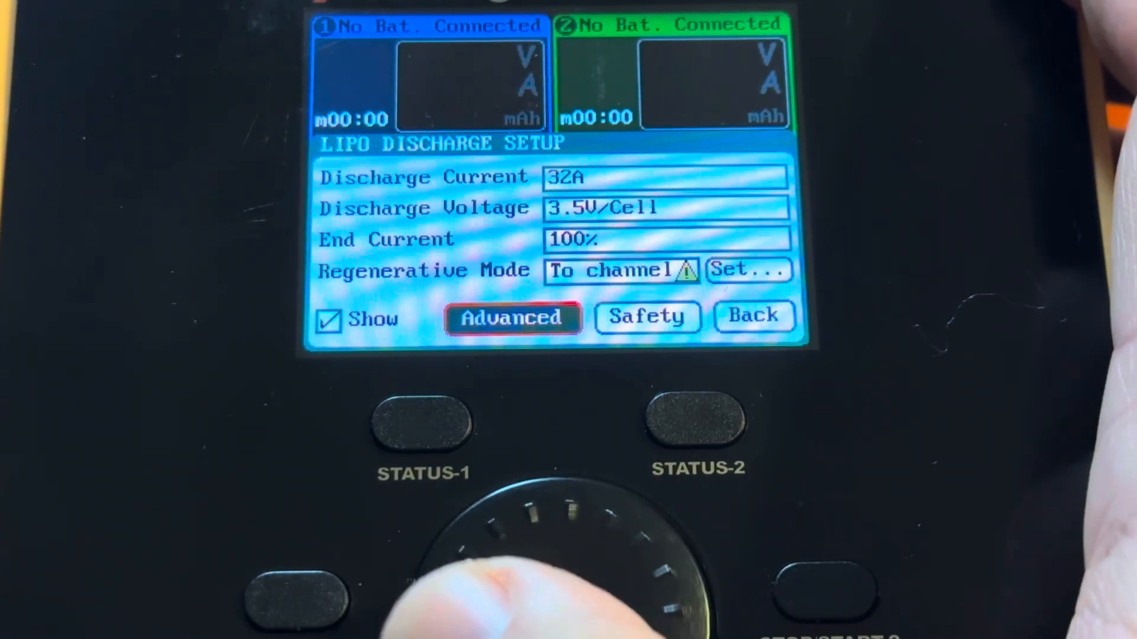